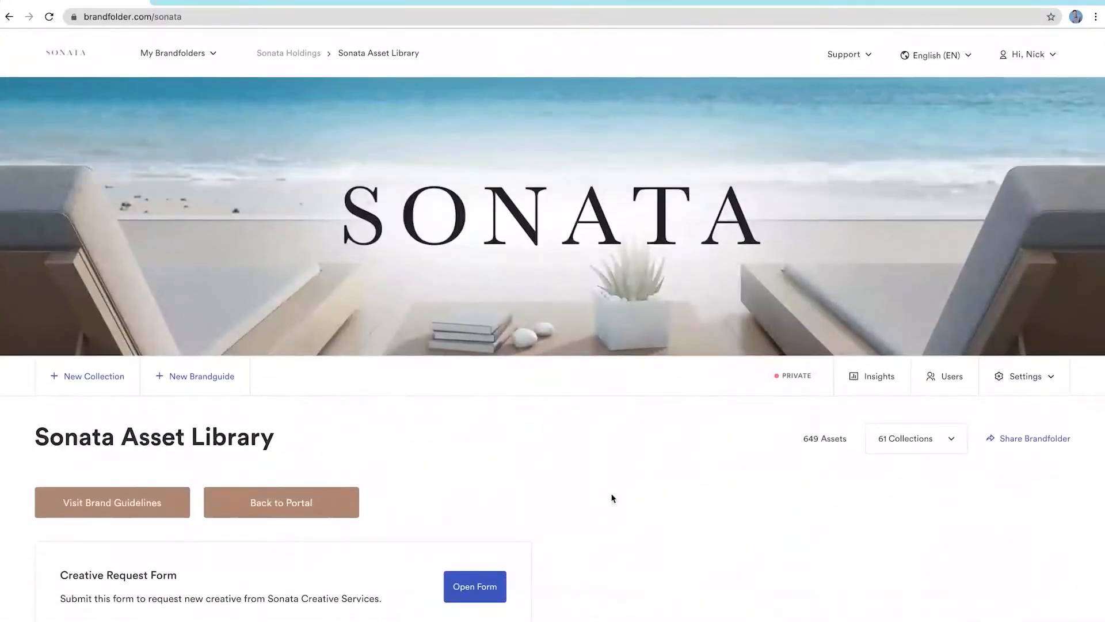
- Move to the Assets by Type donut and Assets by Quarter bars, reading quarter one at 63
{"action": "left_click", "coordinate": [879, 376]}
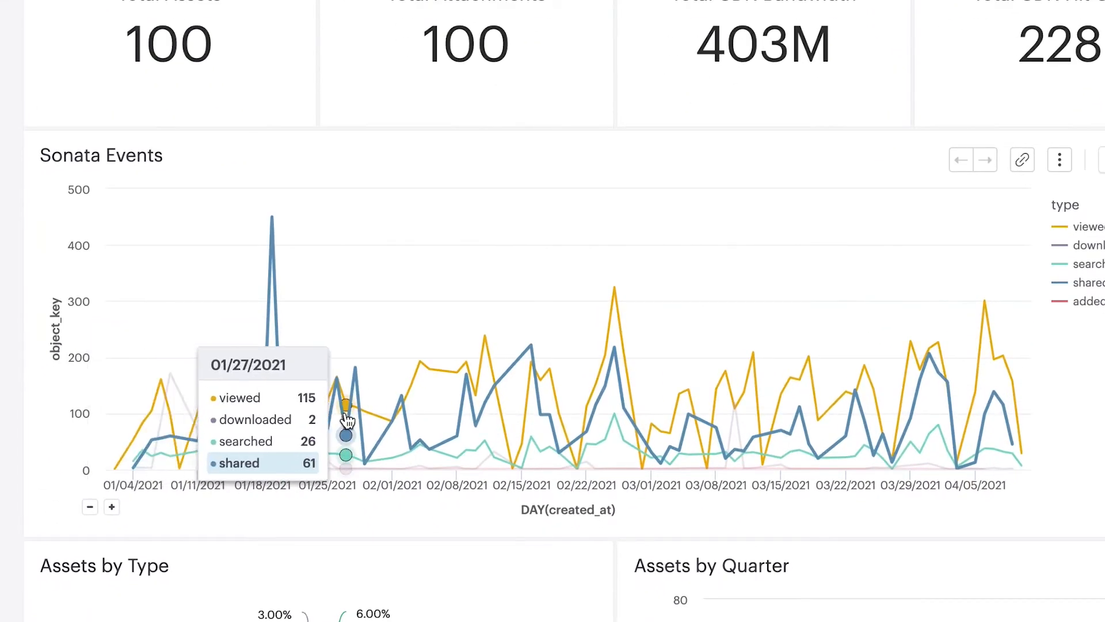
{"action": "mouse_move", "coordinate": [400, 427]}
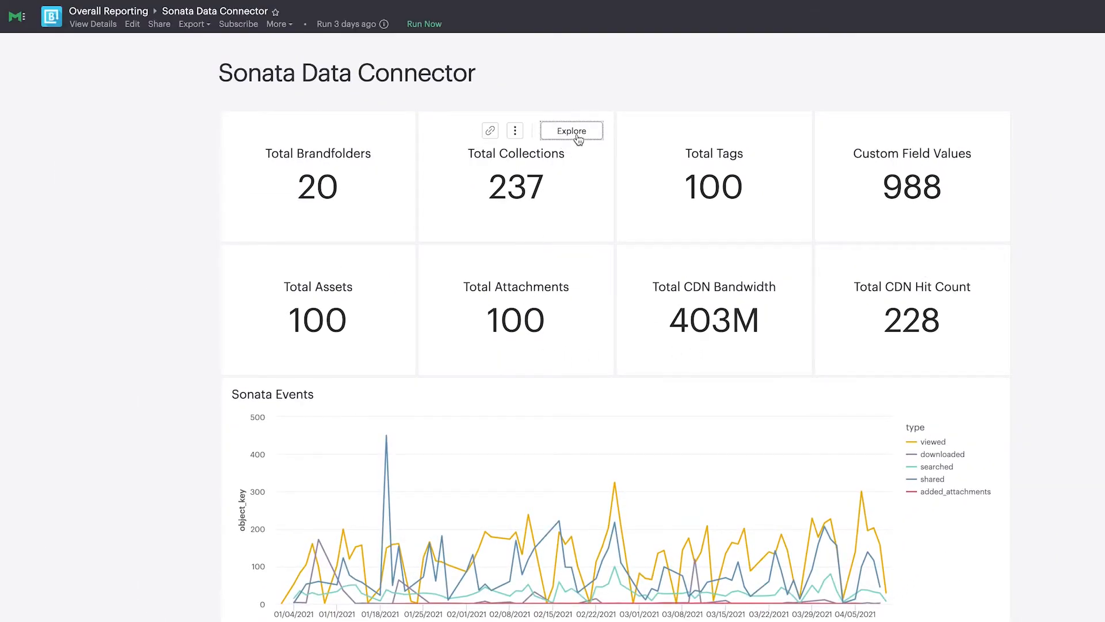
{"action": "left_click", "coordinate": [571, 130]}
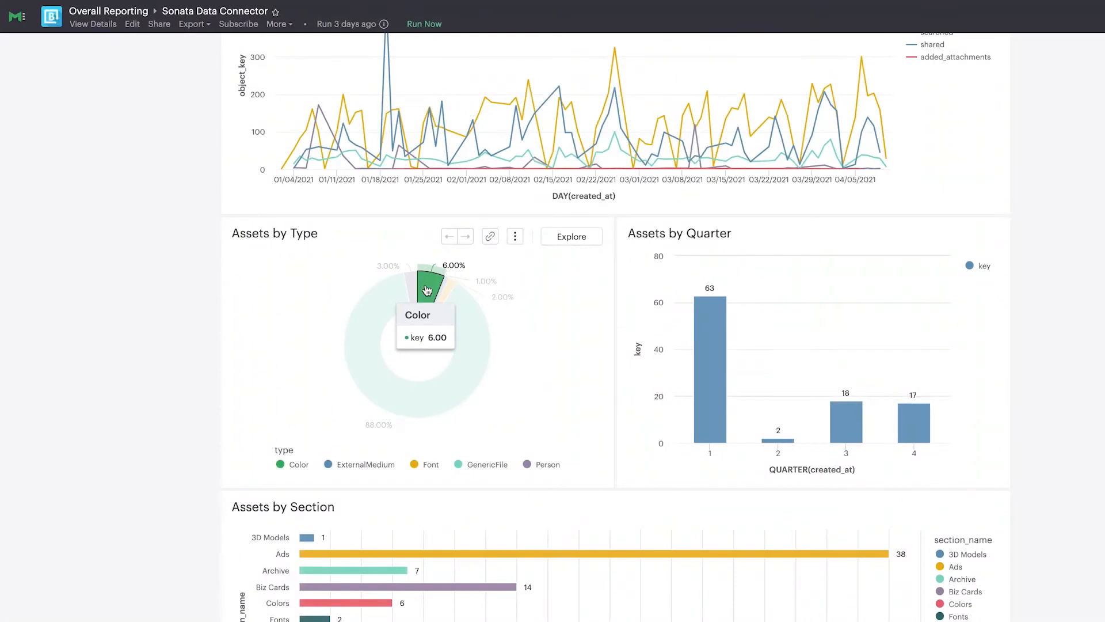
{"action": "mouse_move", "coordinate": [451, 290]}
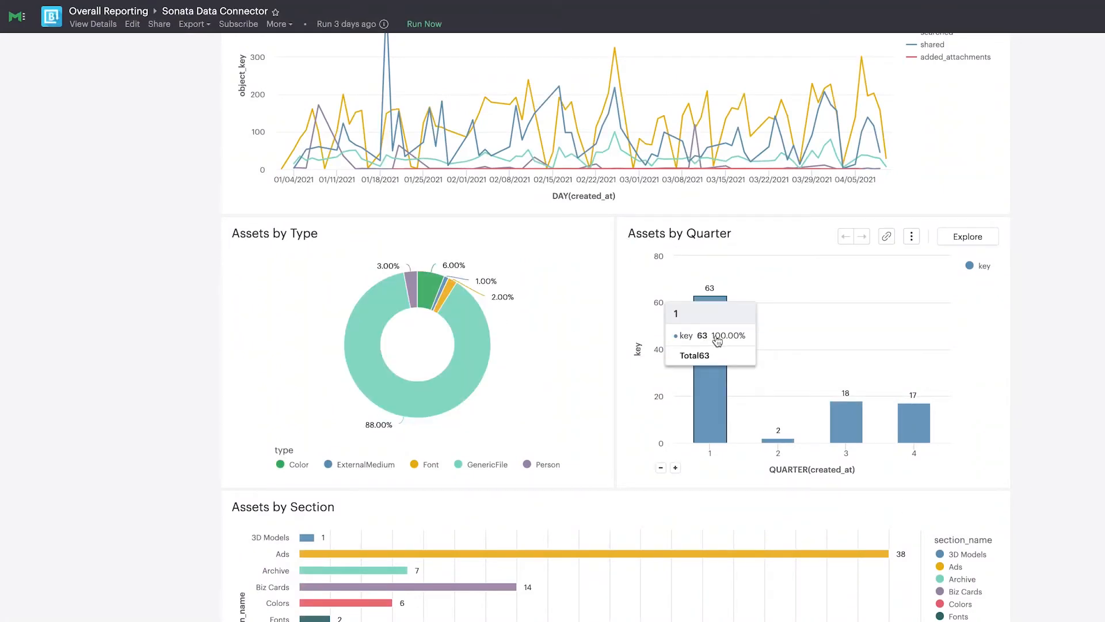
{"action": "mouse_move", "coordinate": [778, 442]}
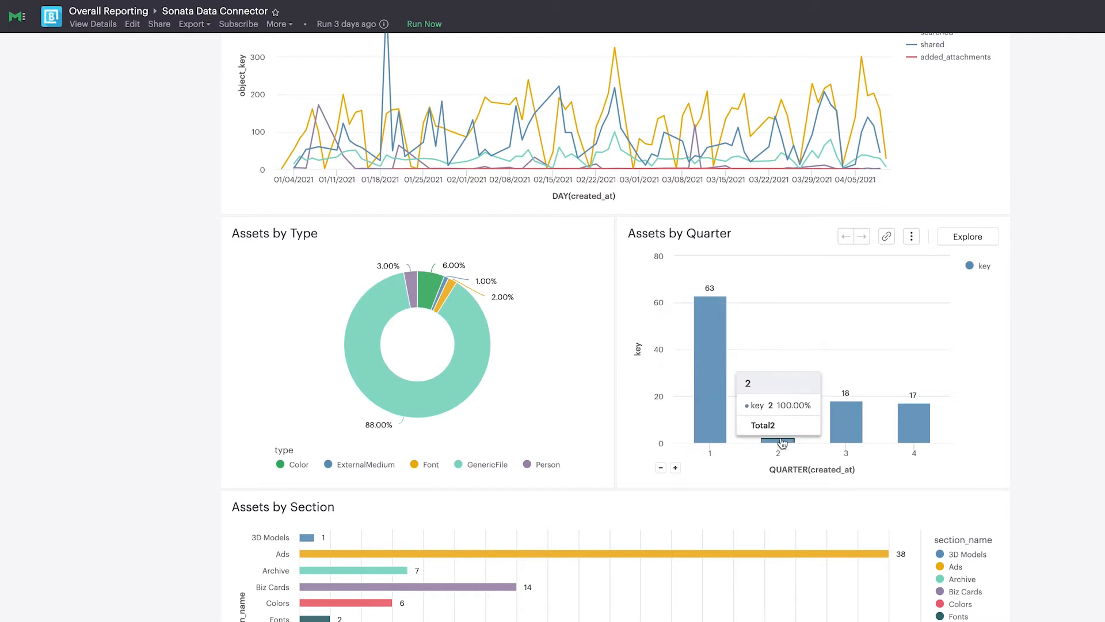
{"action": "mouse_move", "coordinate": [912, 433]}
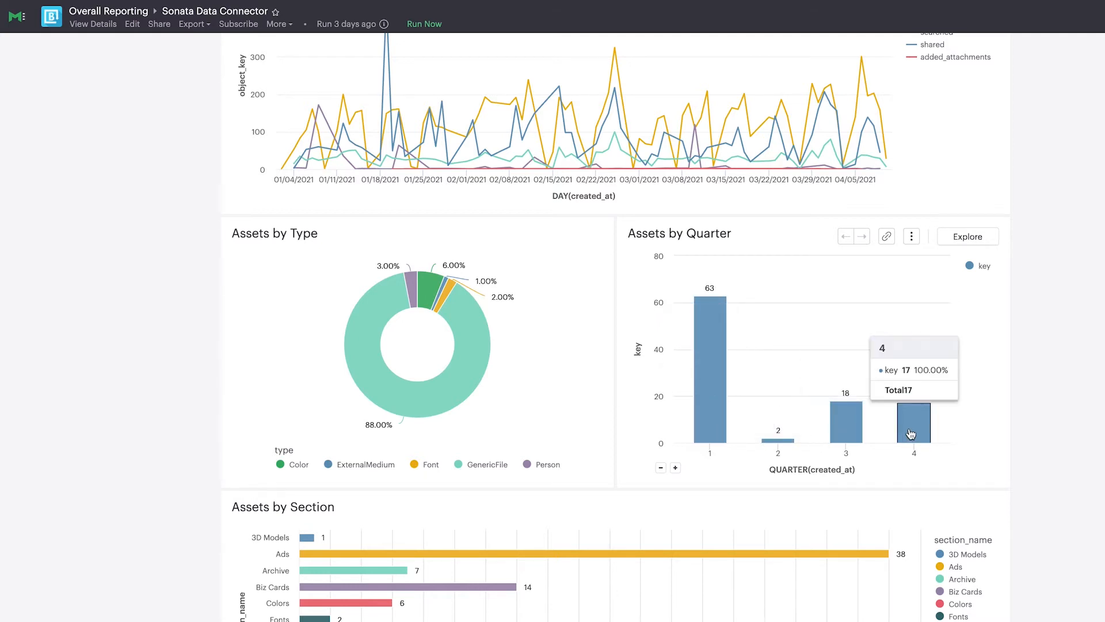
- Scroll to the Assets by Section bar chart showing Archive at 7 assets
{"action": "scroll", "scroll_direction": "down", "scroll_amount": 3}
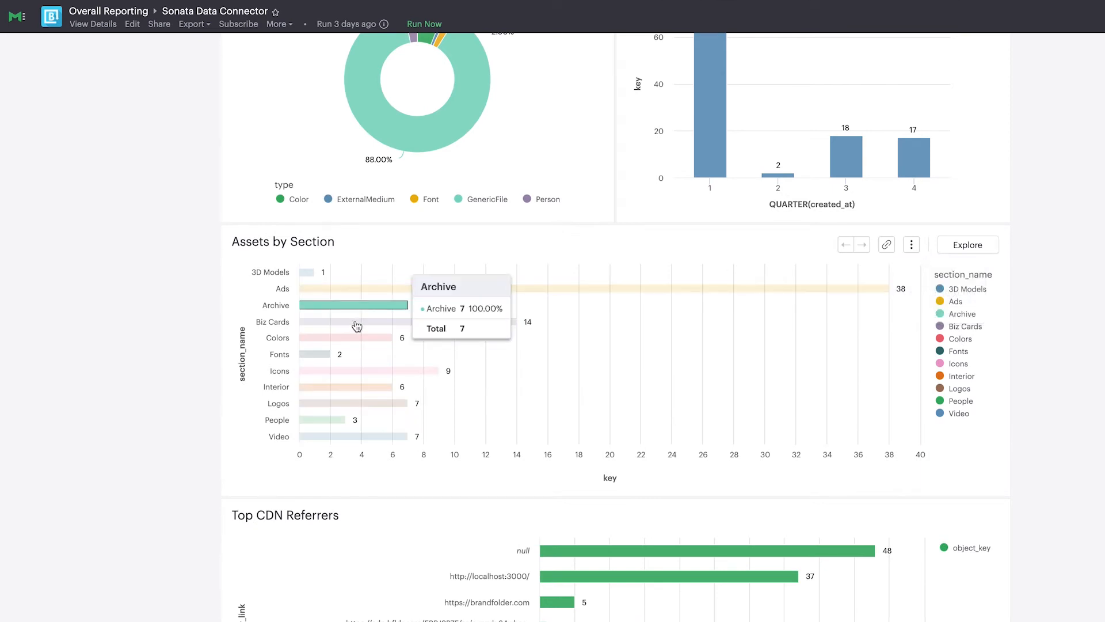
{"action": "mouse_move", "coordinate": [317, 360]}
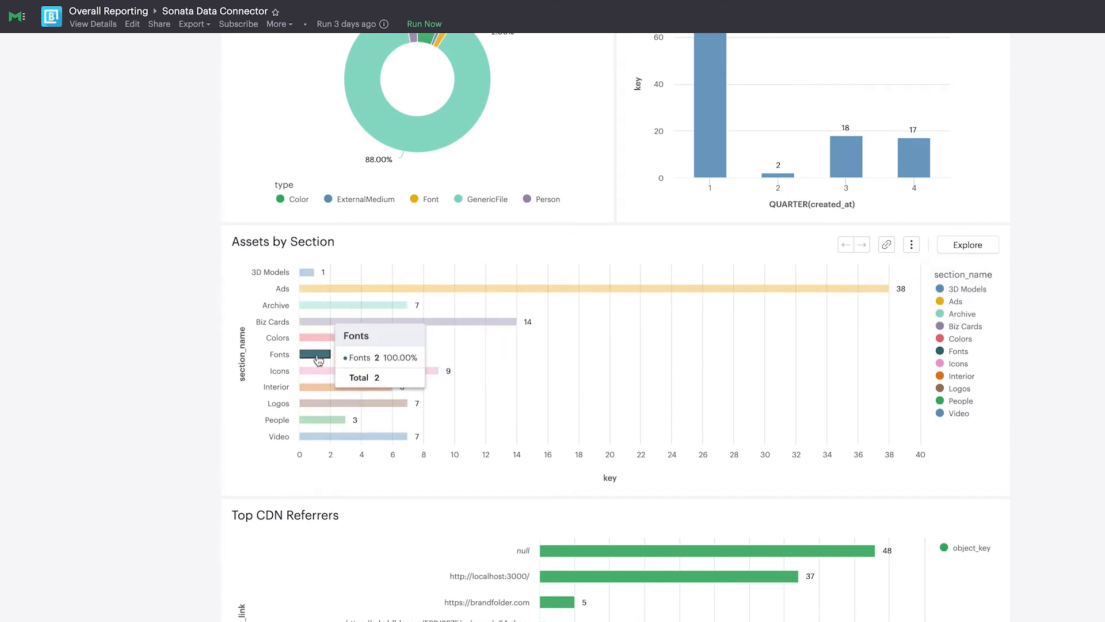
{"action": "mouse_move", "coordinate": [313, 406]}
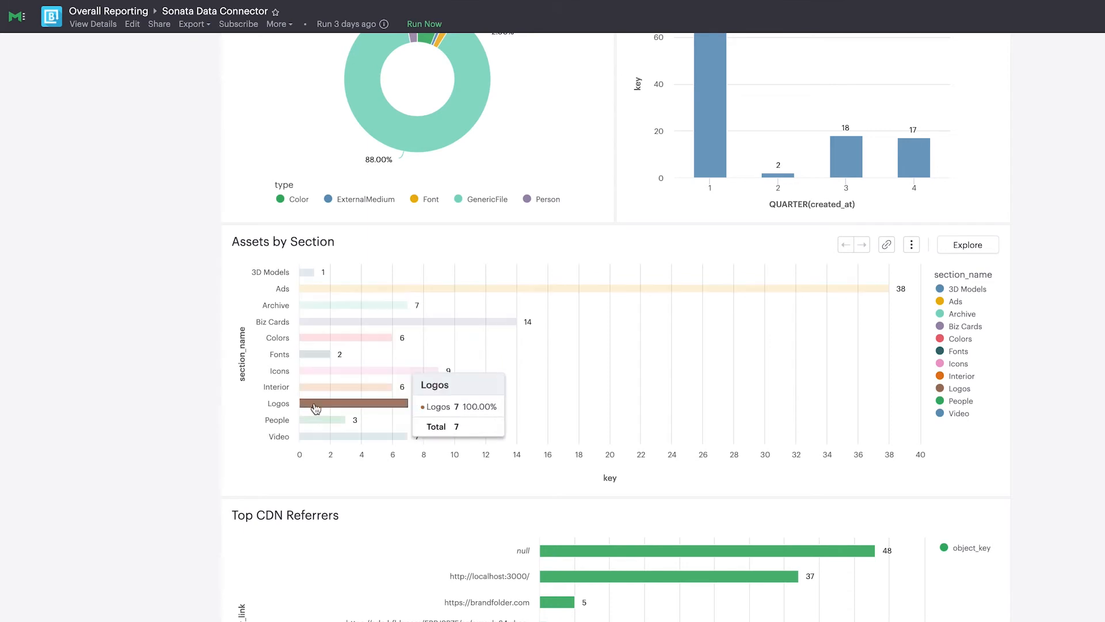
{"action": "mouse_move", "coordinate": [315, 438]}
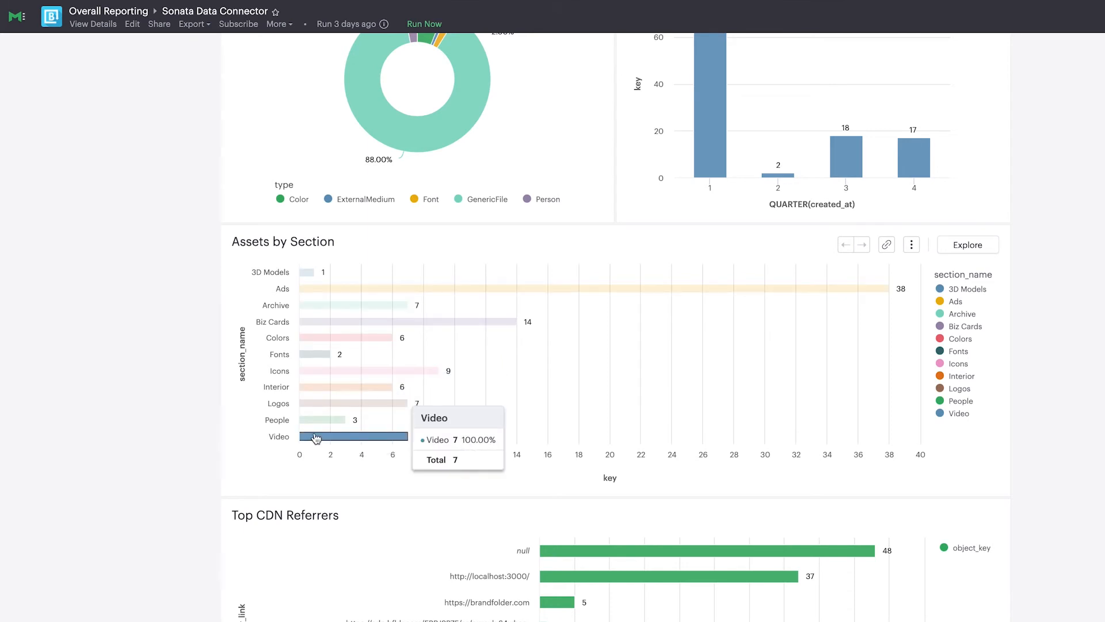
- Scroll down to Top CDN Referrers (null leading at 48) and Top Assets by Bandwidth
{"action": "scroll", "scroll_direction": "down", "scroll_amount": 3}
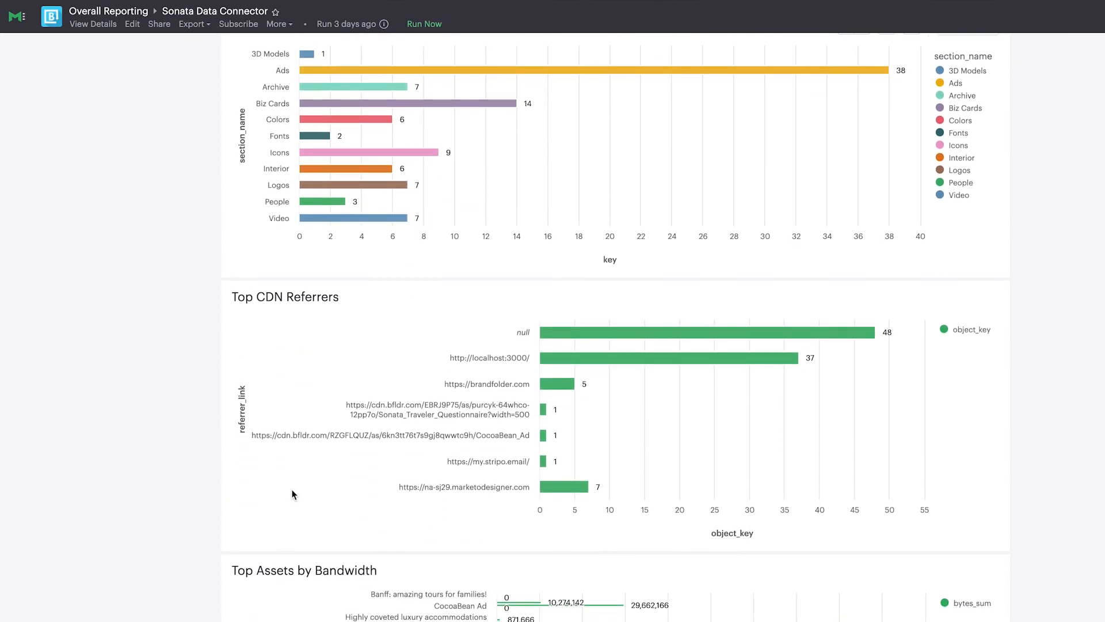
{"action": "scroll", "scroll_direction": "down", "scroll_amount": 3}
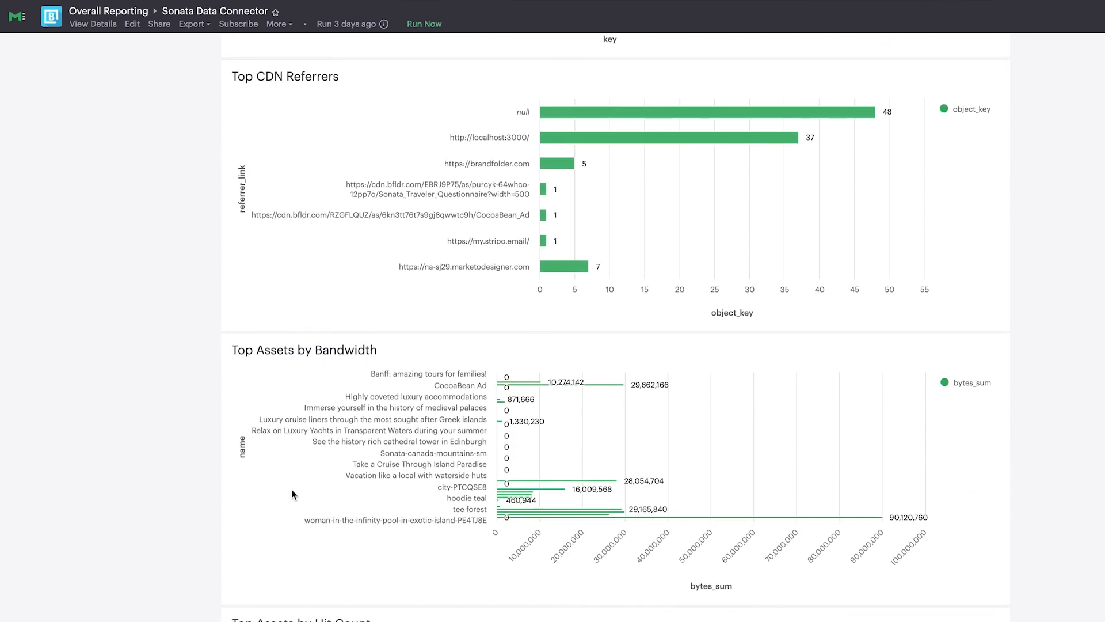